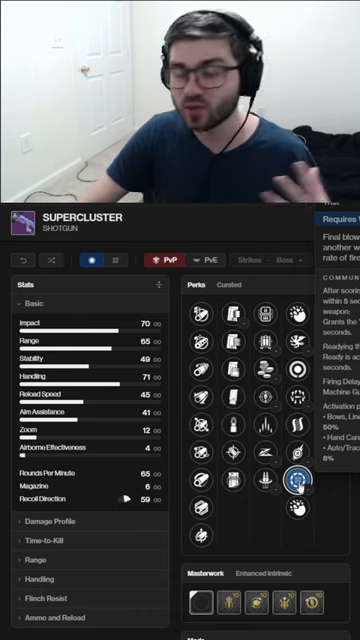
- Equip the Assault Mag magazine perk on Supercluster, raising its stability and rate of fire
click(296, 476)
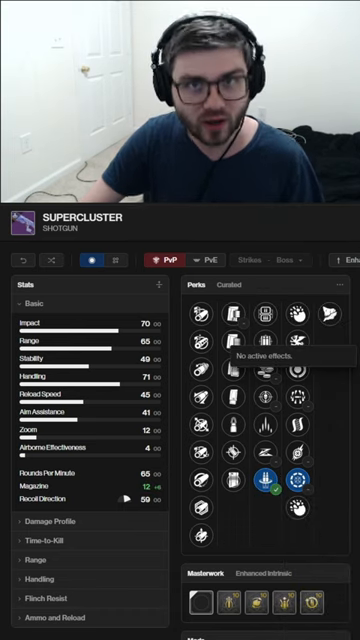
mouse_move(270, 336)
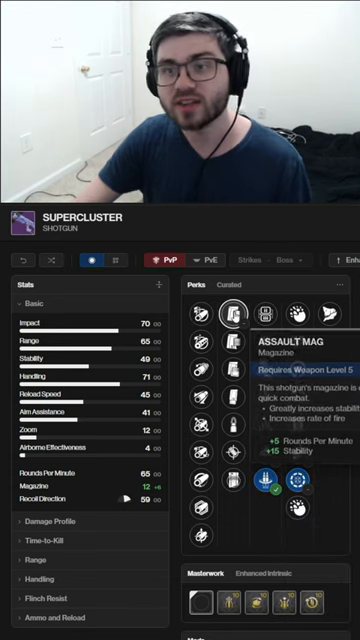
click(238, 318)
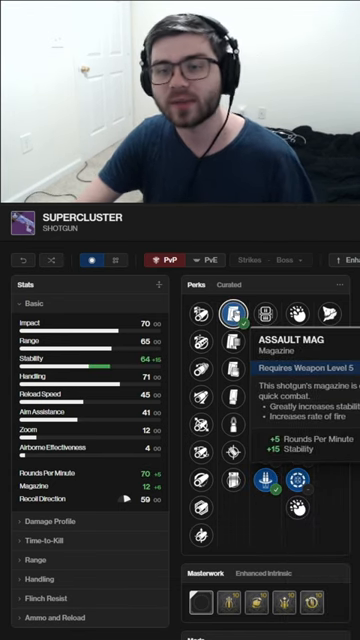